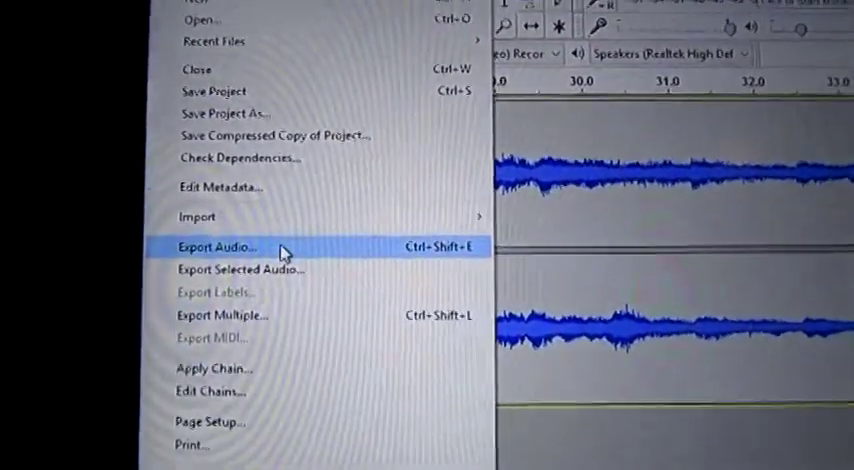
Export the whole track as an audio file named loop in the Haunted sounds folder.
left_click(216, 246)
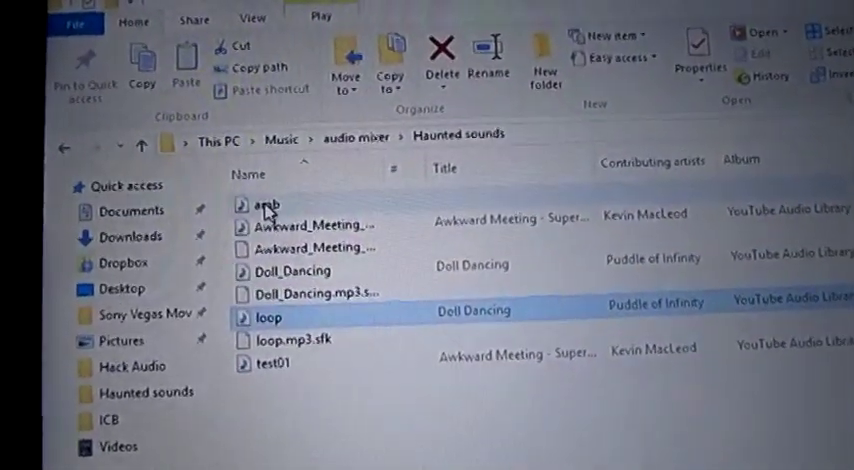
Play the exported loop file in Windows Media Player, then pause it.
double_click(264, 204)
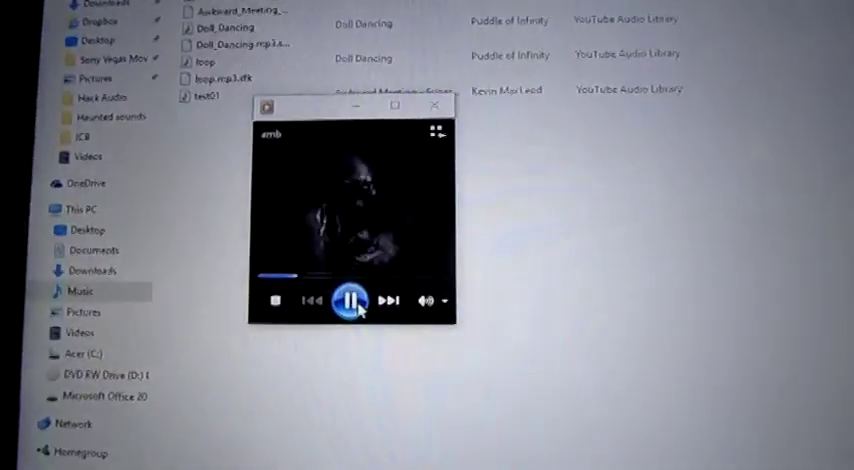
left_click(348, 302)
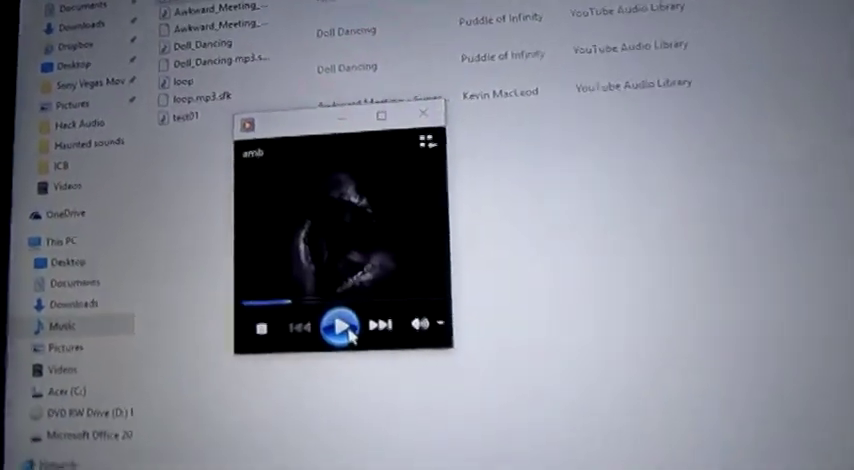